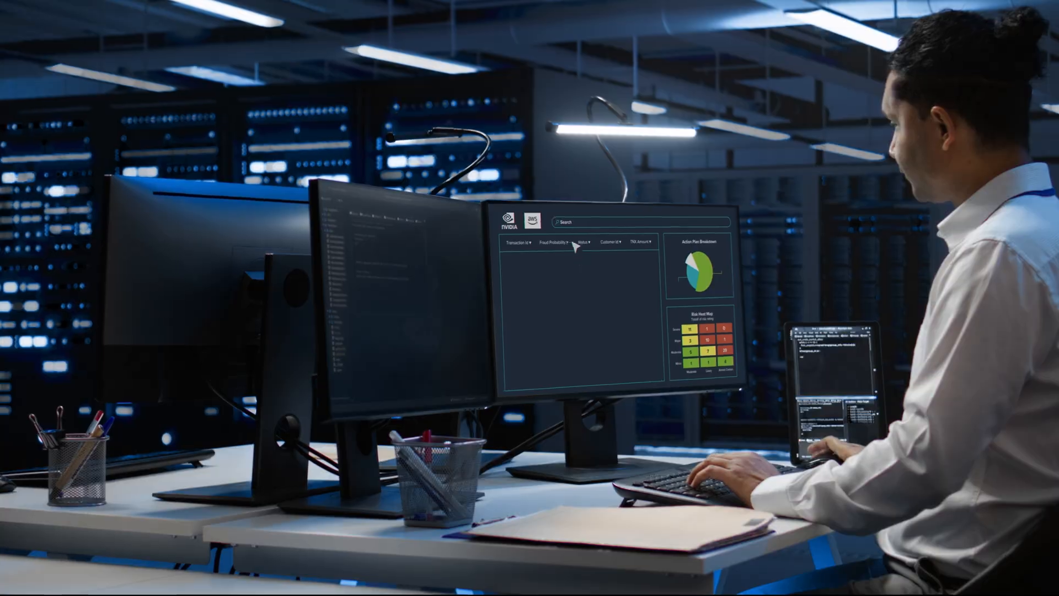
{"action": "type", "text": "TR"}
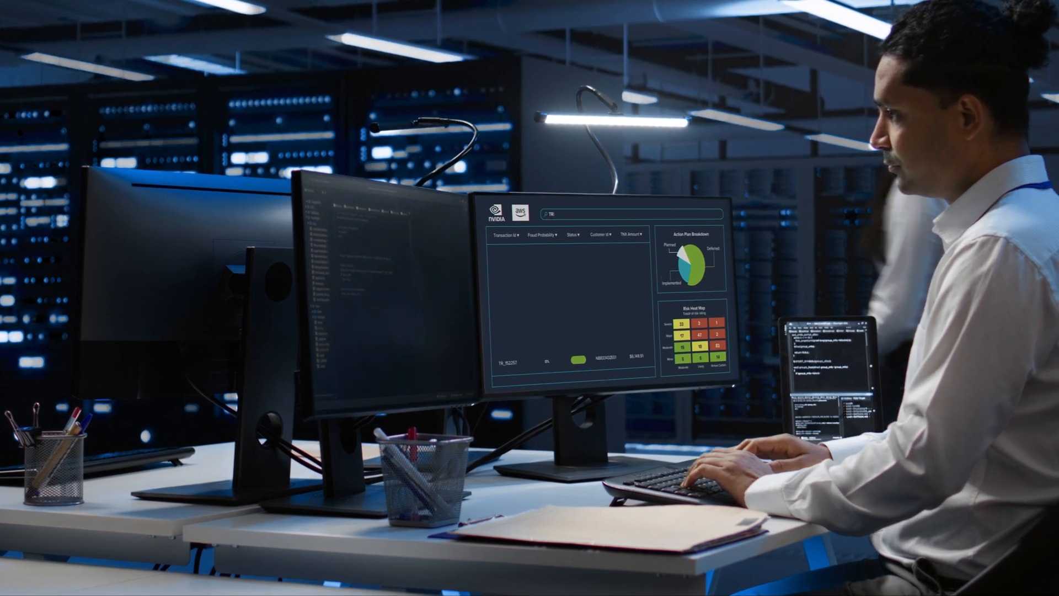